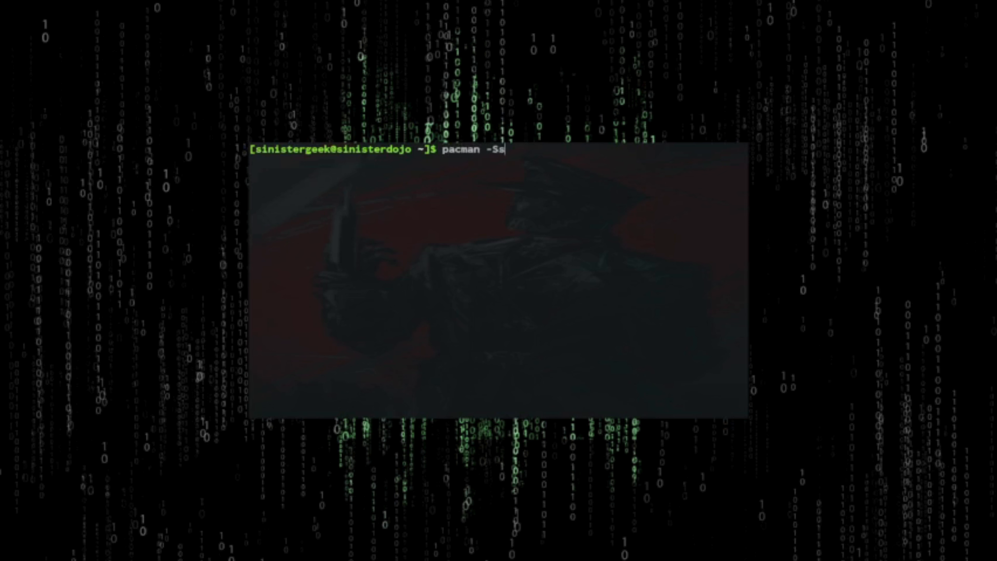
# - Begin a repository search for the warpinator package in the terminal
pyautogui.write('warp')
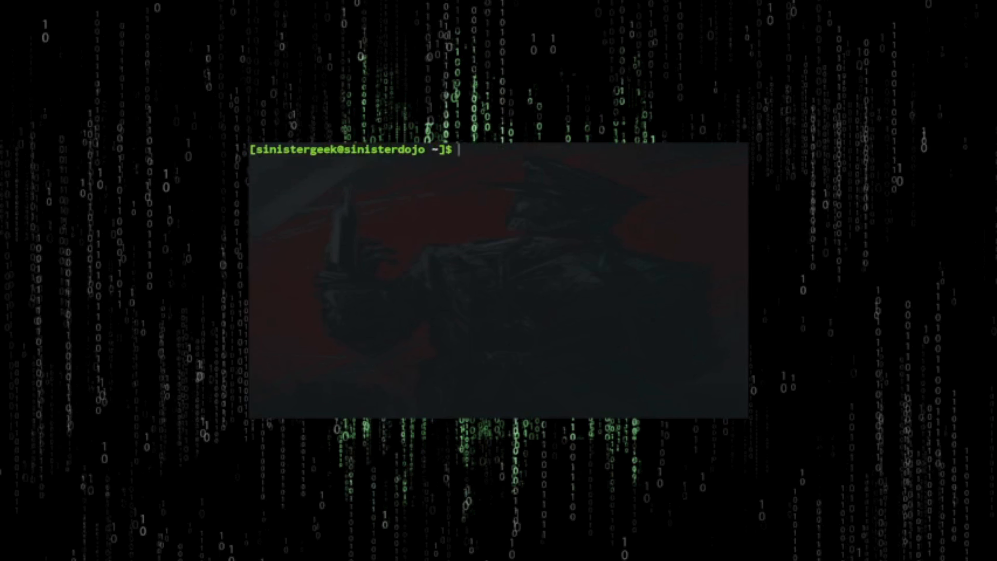
# - Run sudo pacman for warpinator and confirm installation with its dependencies
pyautogui.write('sudo pacman')
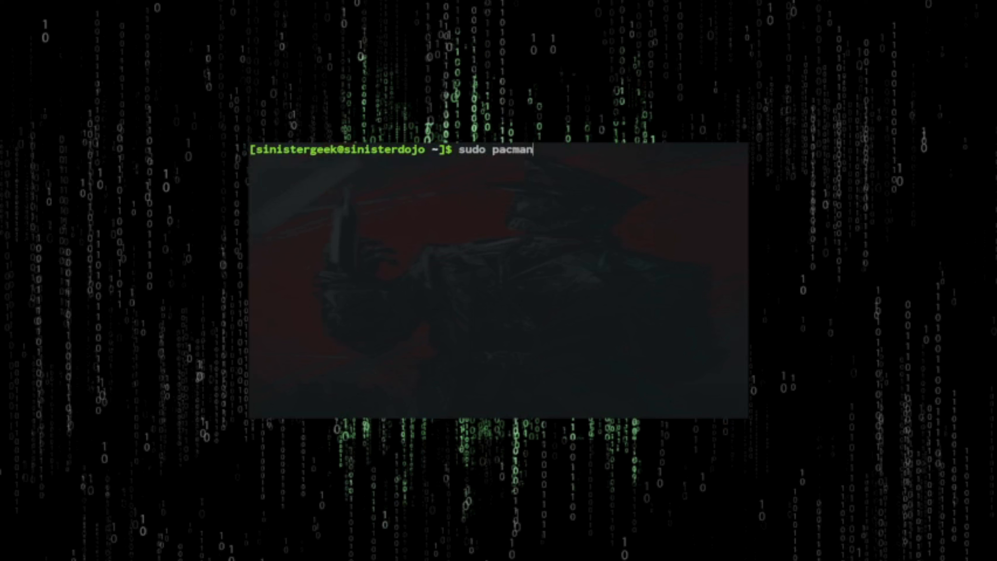
pyautogui.write('-Ss')
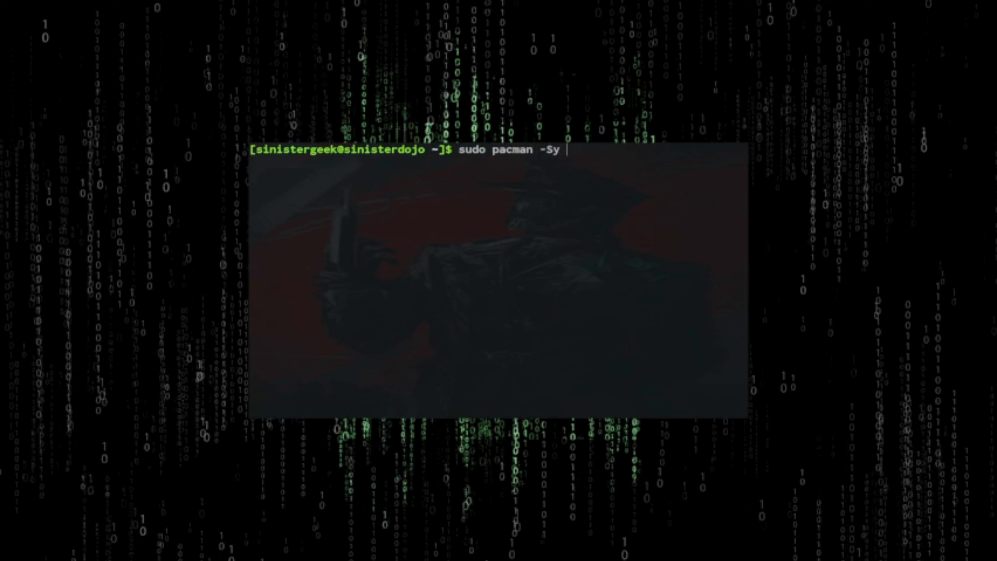
pyautogui.write('wa')
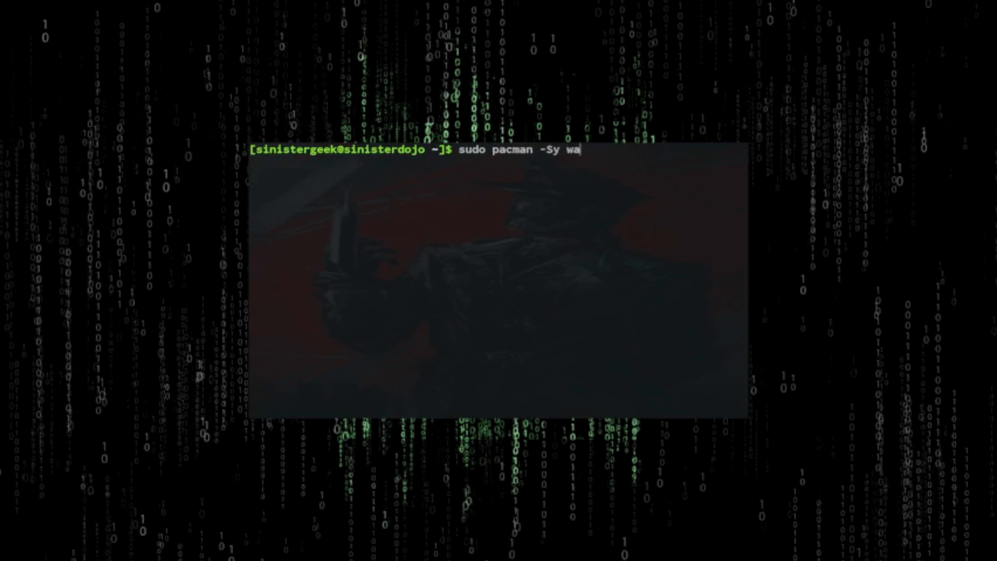
pyautogui.write('rpin')
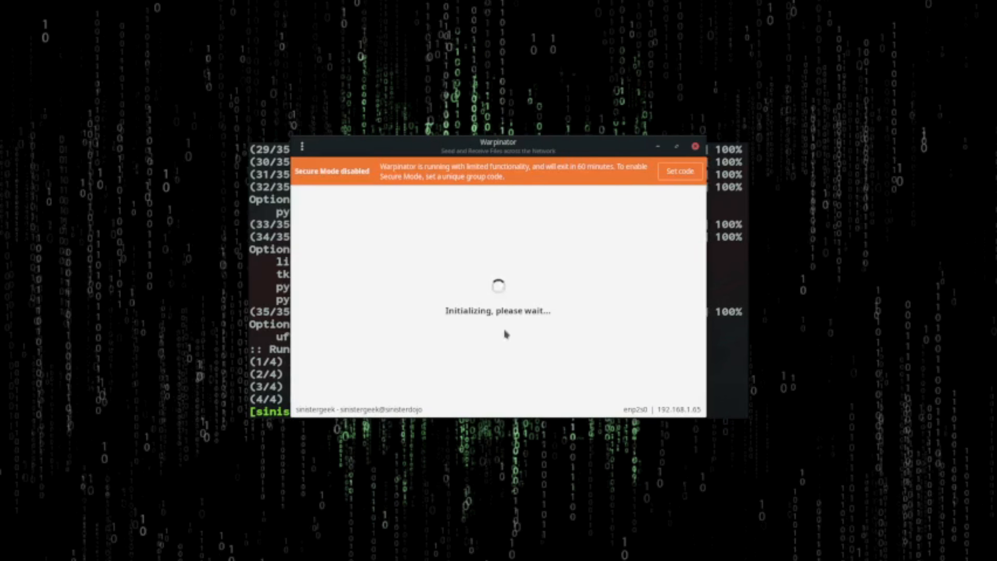
pyautogui.moveTo(455, 237)
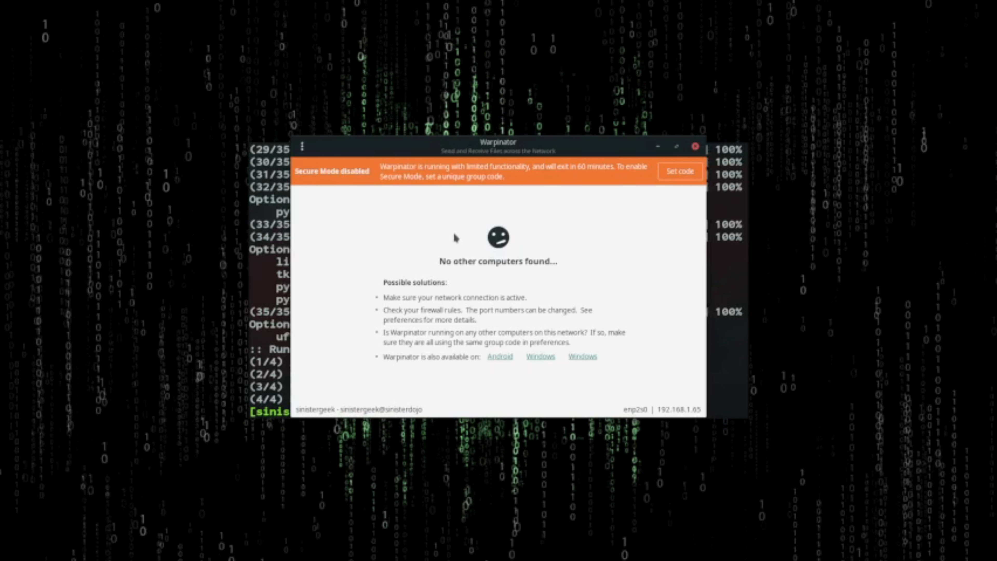
pyautogui.moveTo(699, 290)
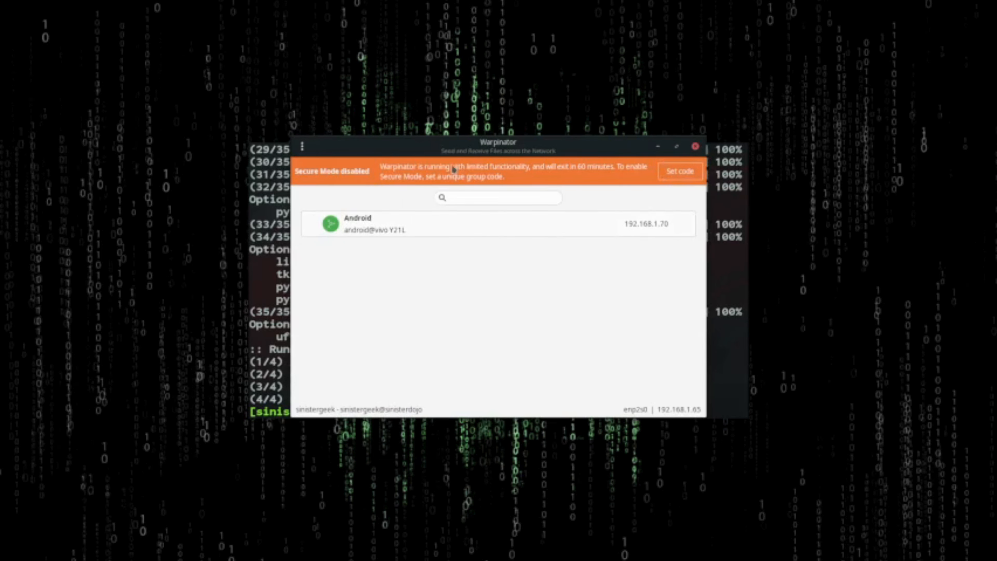
pyautogui.moveTo(380, 239)
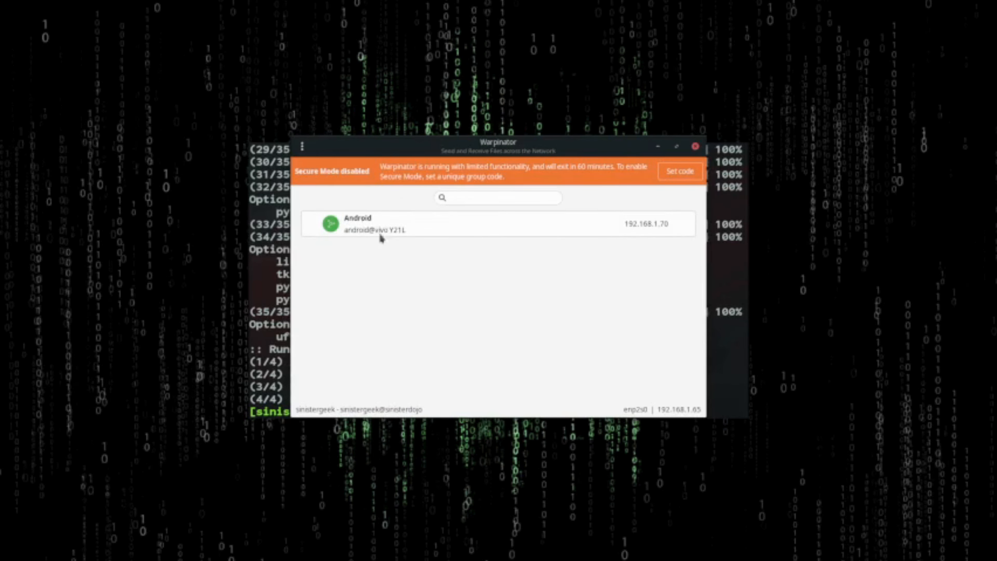
pyautogui.moveTo(388, 229)
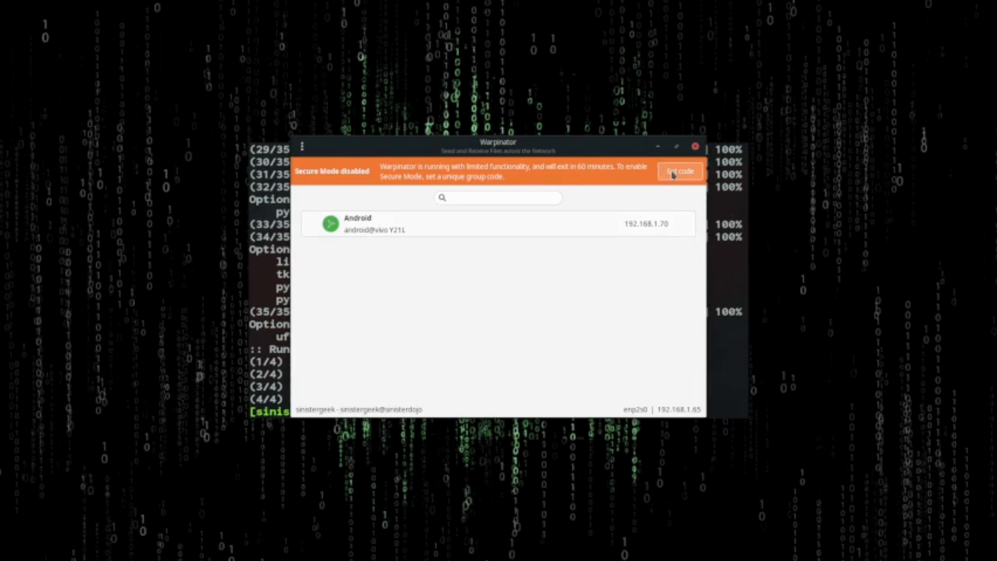
# - Review the Connection preferences' network interfaces, keeping Automatic with ports 42000 and 42001
pyautogui.click(679, 170)
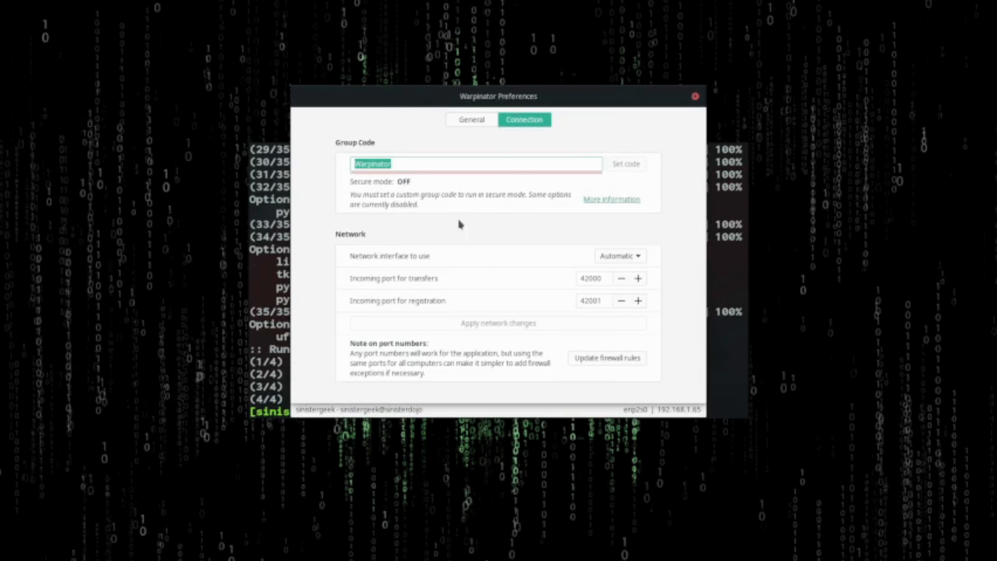
pyautogui.moveTo(601, 250)
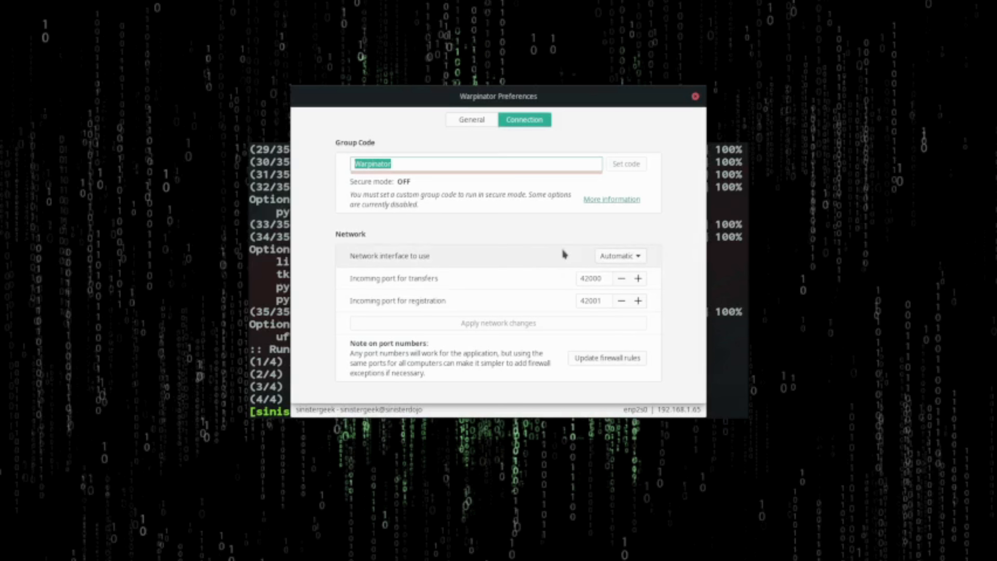
pyautogui.moveTo(346, 260)
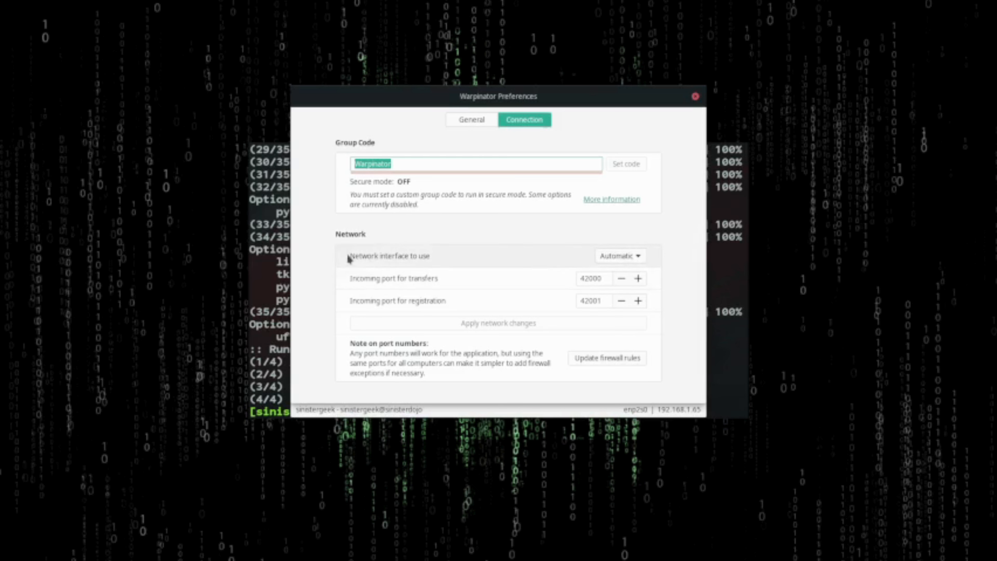
pyautogui.moveTo(425, 267)
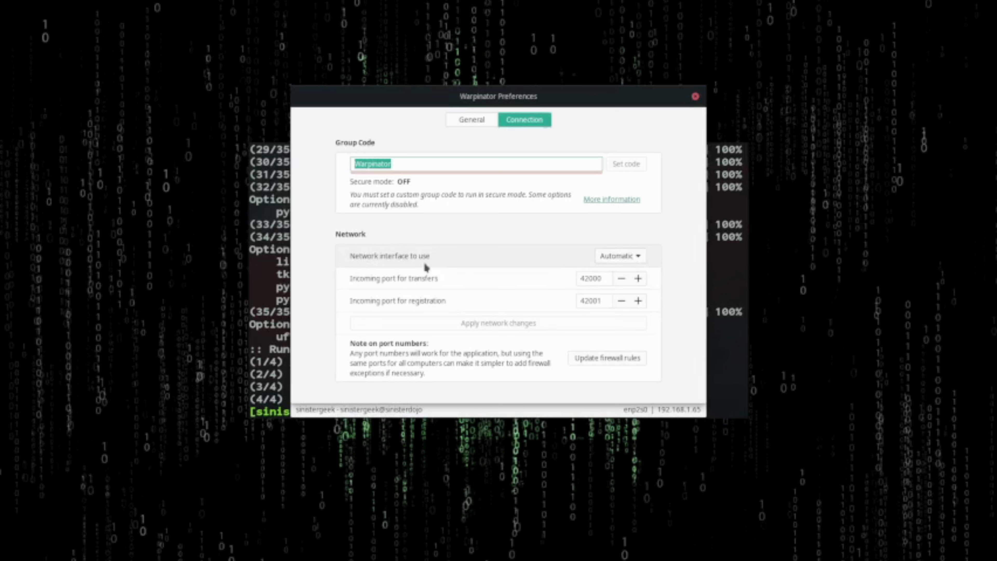
pyautogui.click(620, 255)
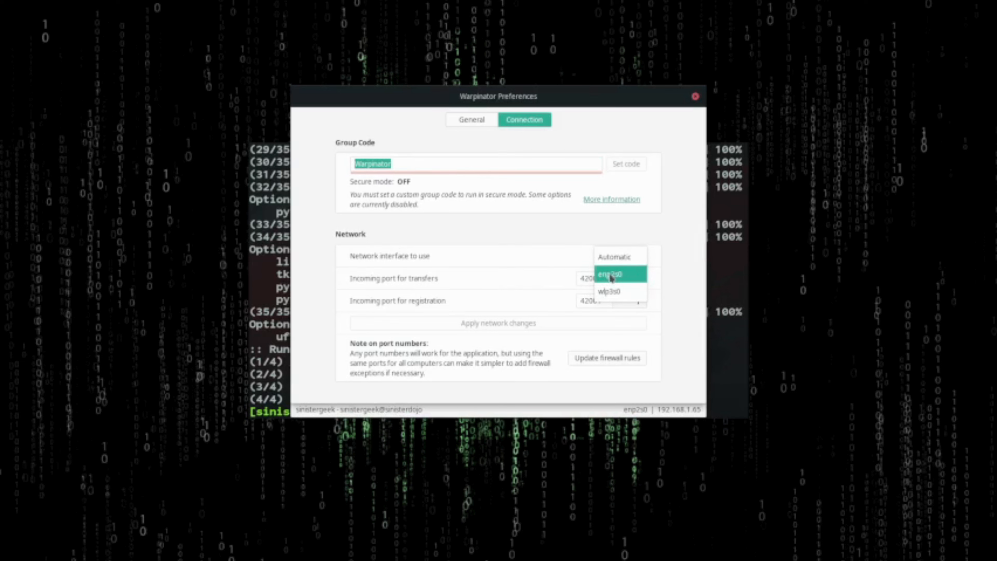
pyautogui.moveTo(615, 256)
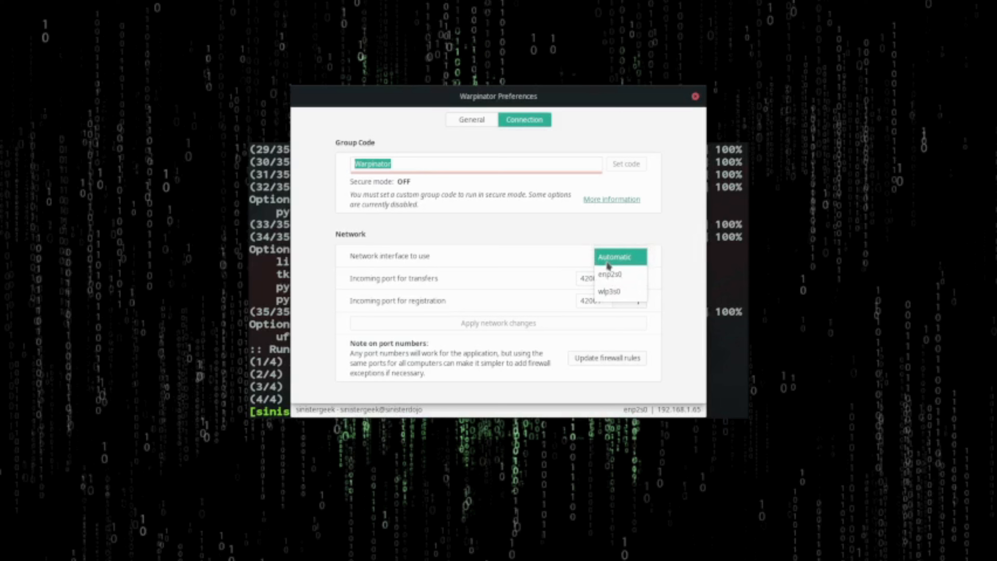
pyautogui.moveTo(671, 292)
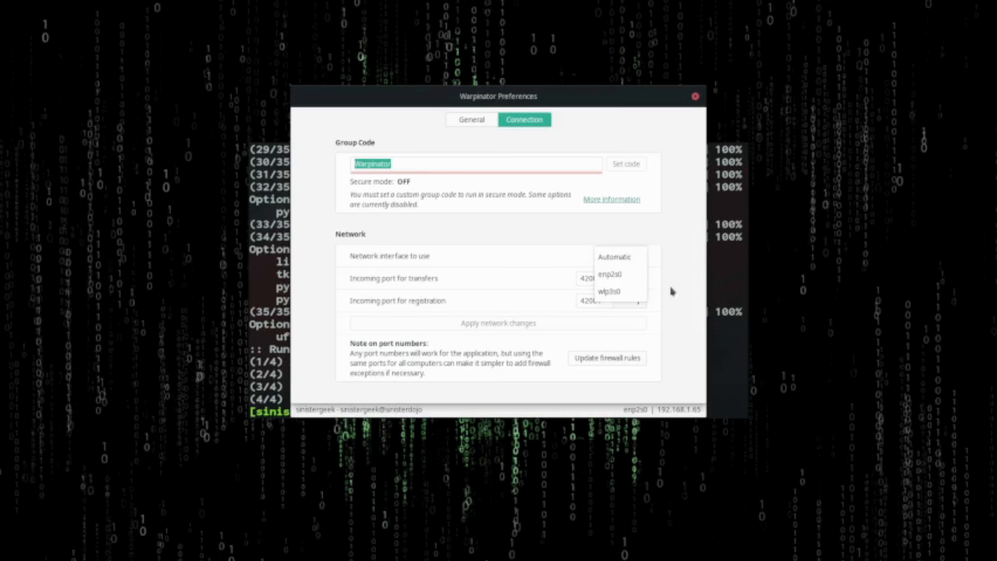
pyautogui.click(613, 256)
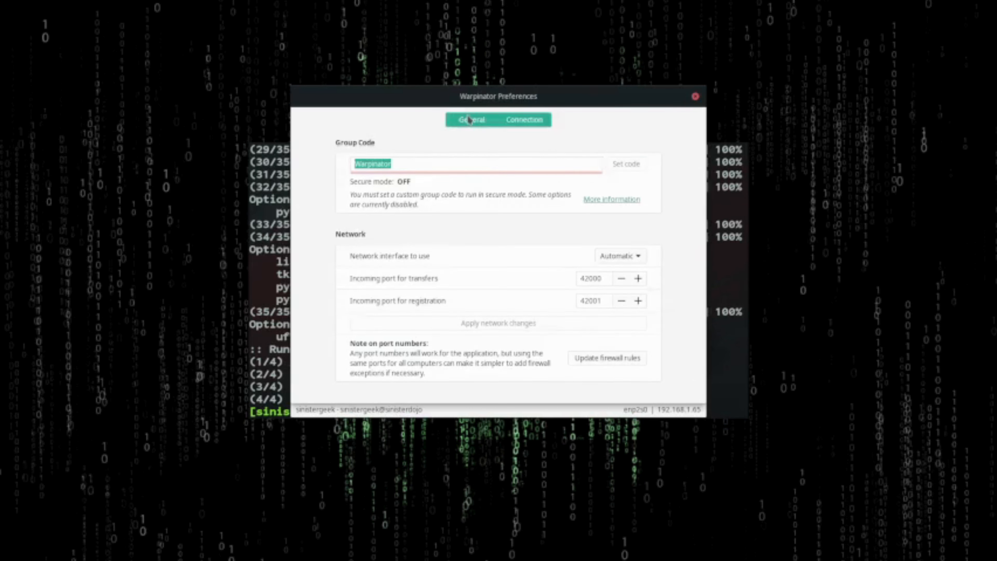
# - Set the General preference for received files location to Desktop
pyautogui.click(471, 119)
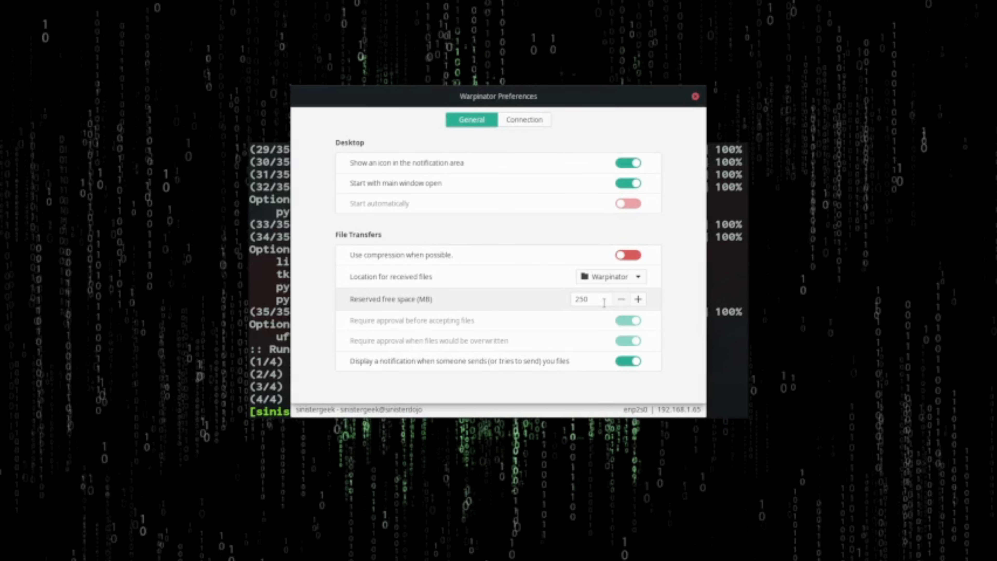
pyautogui.moveTo(609, 306)
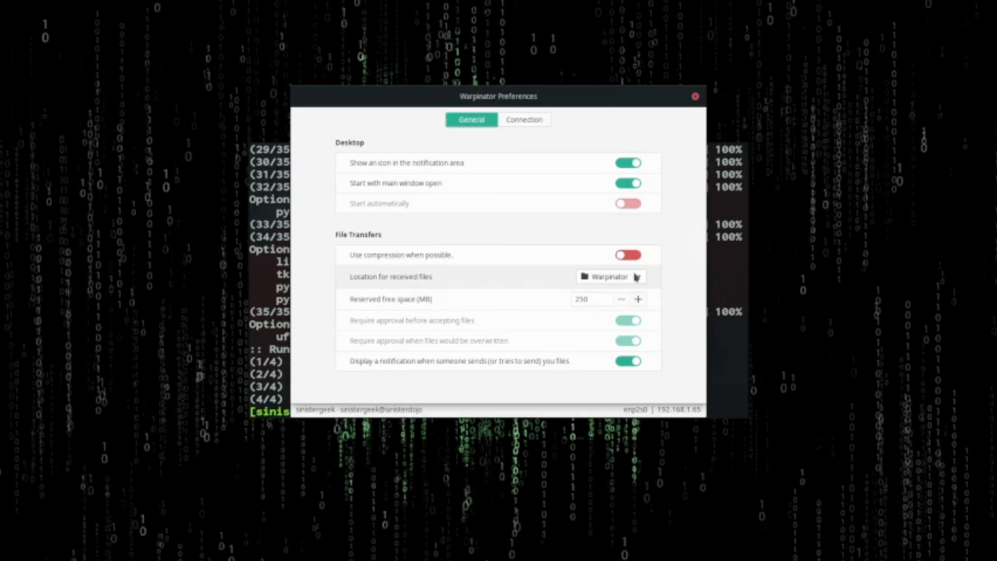
pyautogui.click(609, 276)
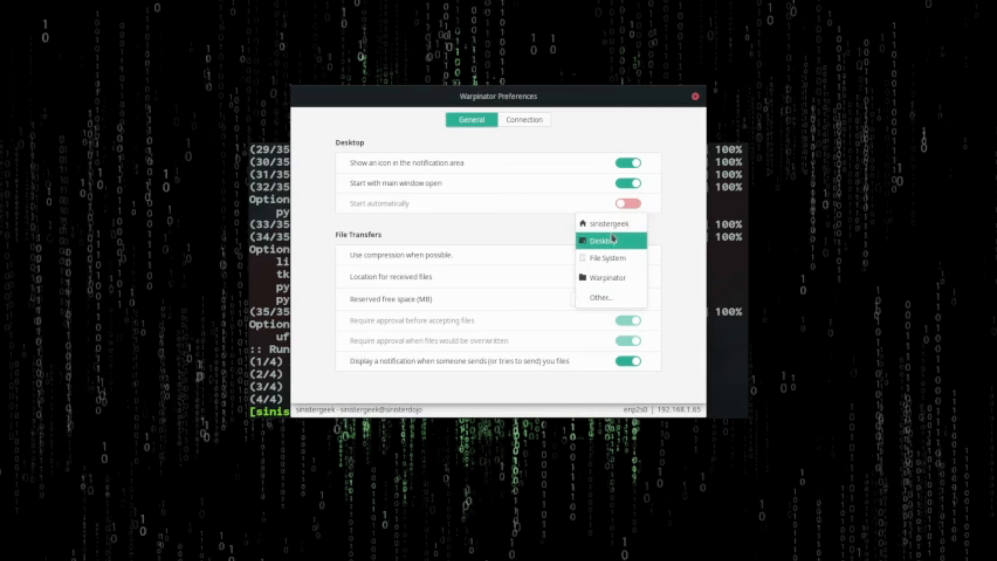
pyautogui.click(609, 240)
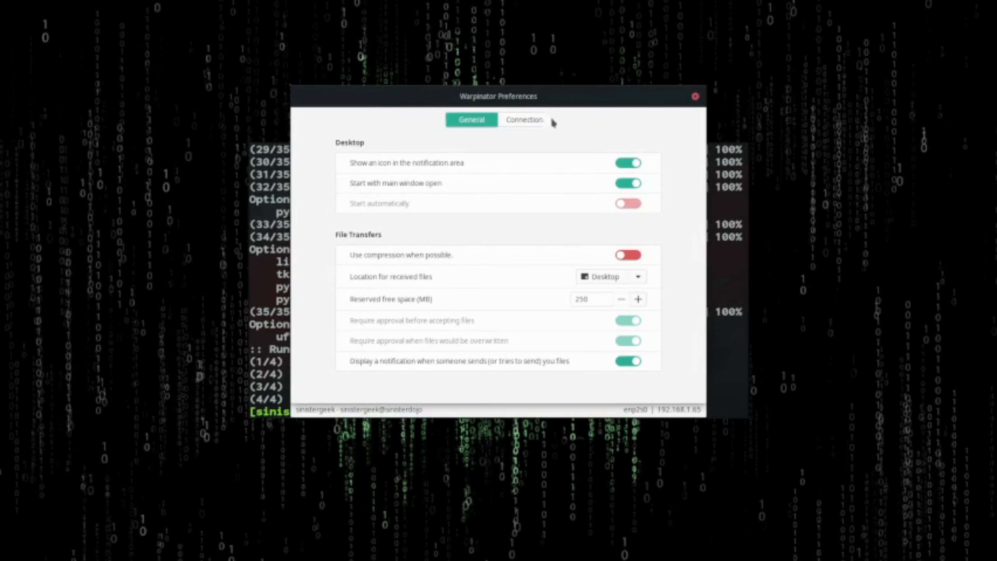
pyautogui.moveTo(711, 110)
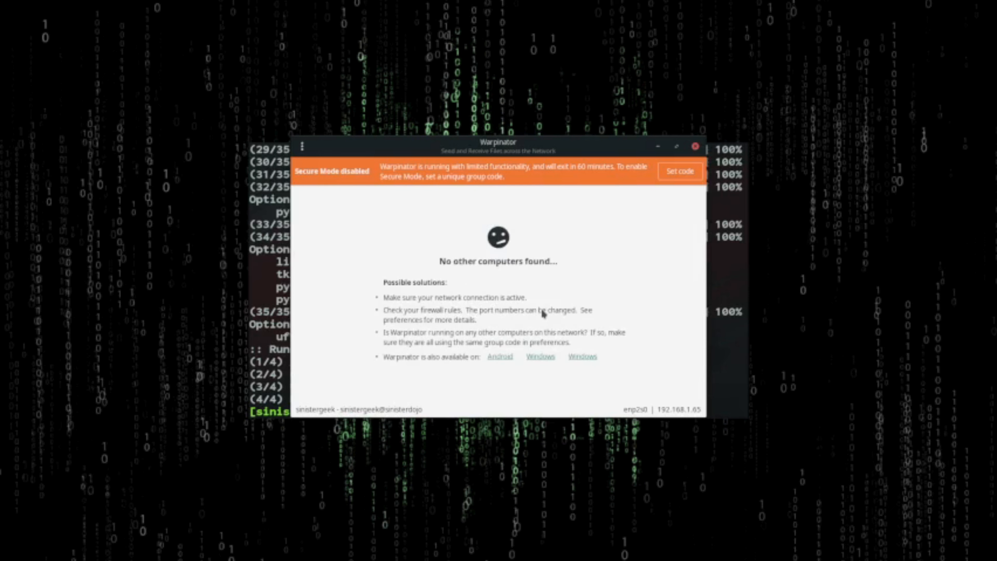
pyautogui.moveTo(560, 326)
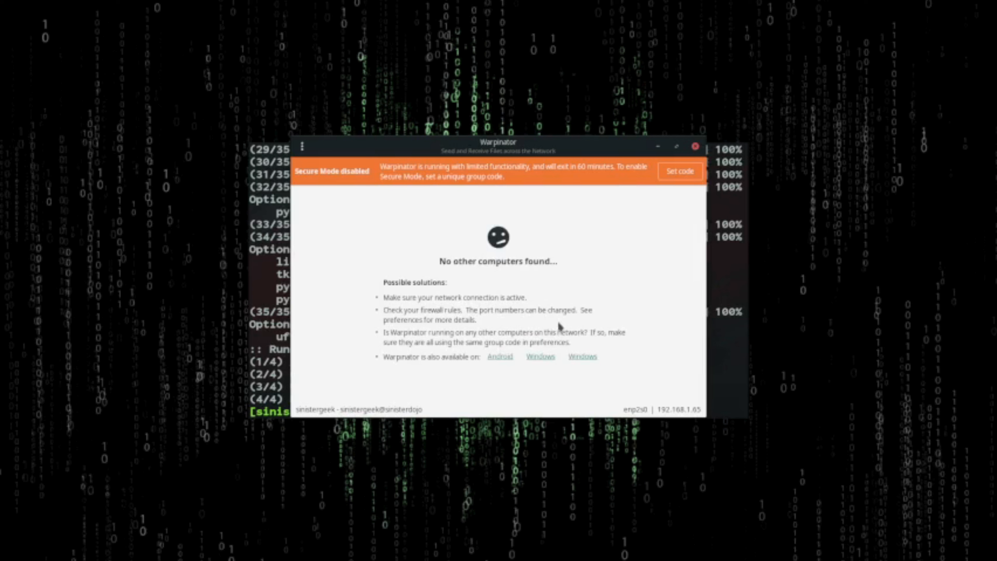
pyautogui.moveTo(595, 349)
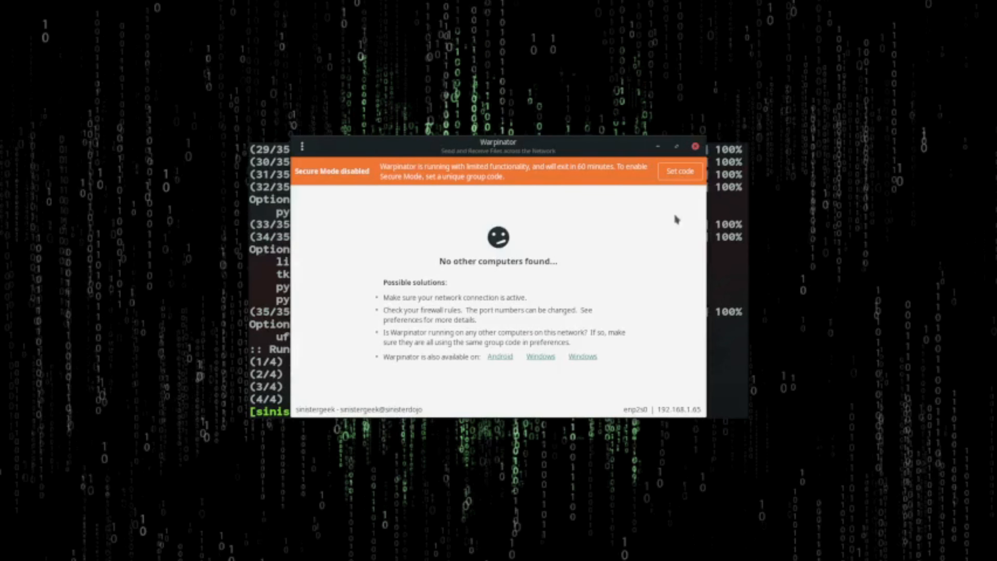
pyautogui.moveTo(649, 265)
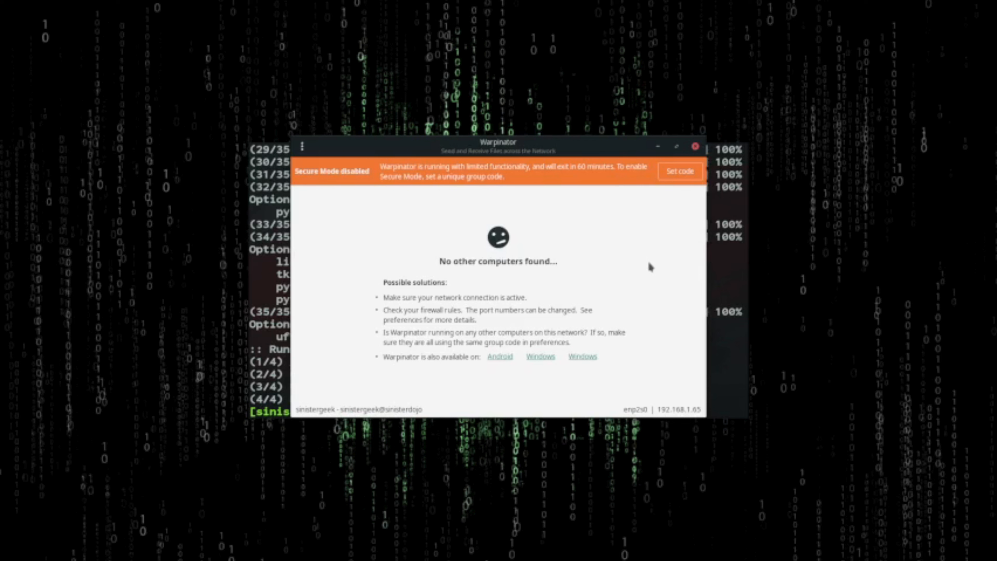
pyautogui.moveTo(623, 261)
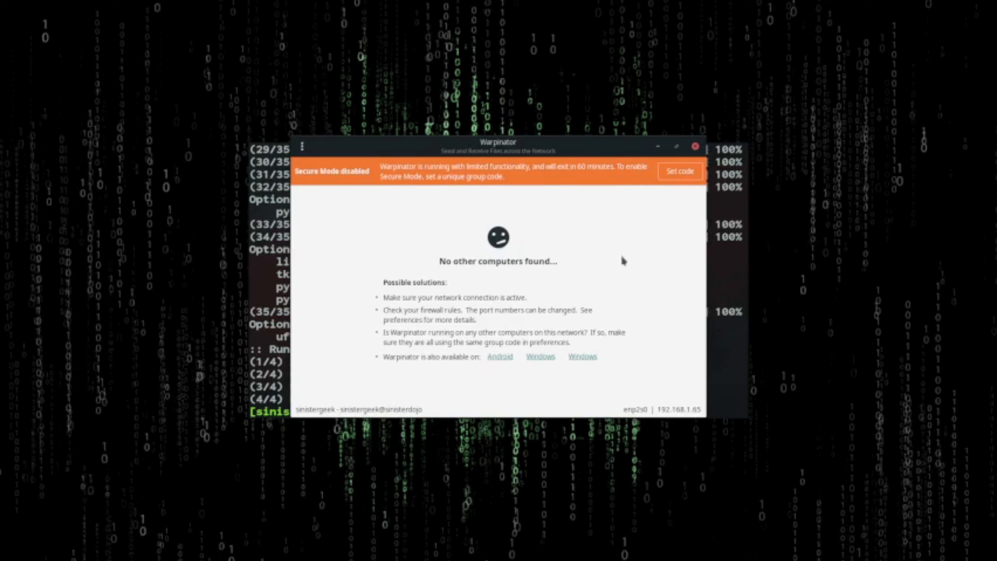
pyautogui.moveTo(626, 263)
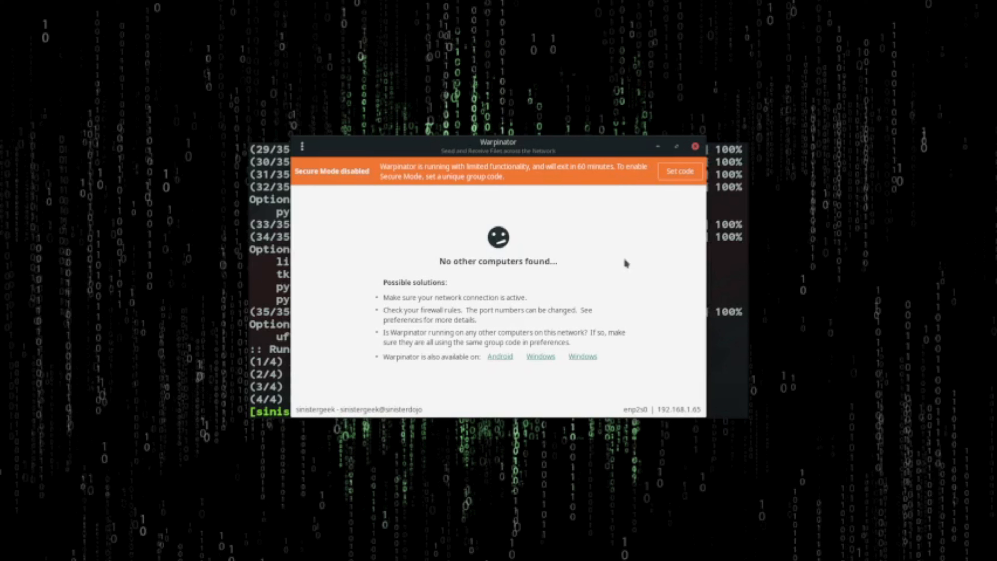
pyautogui.moveTo(643, 281)
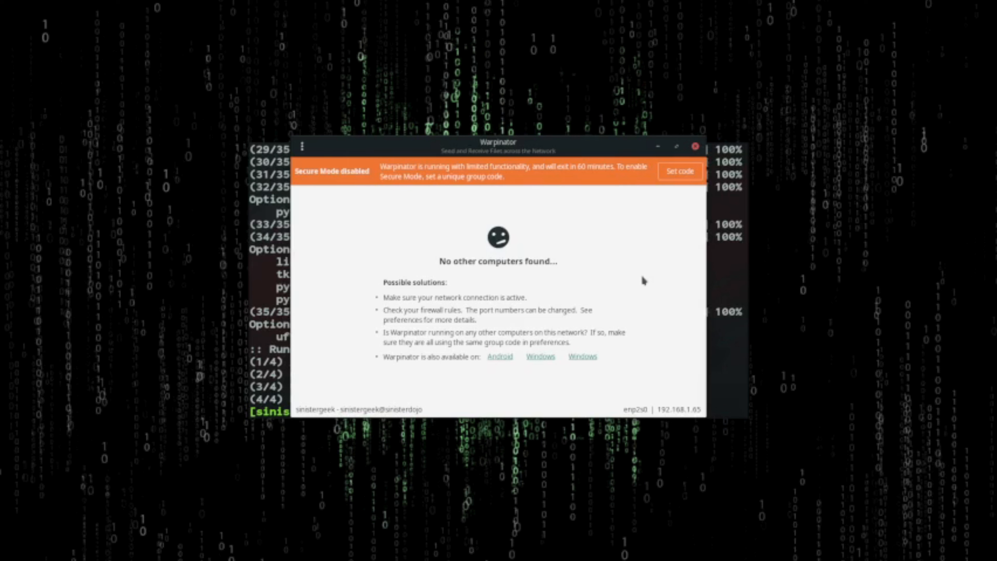
pyautogui.moveTo(660, 241)
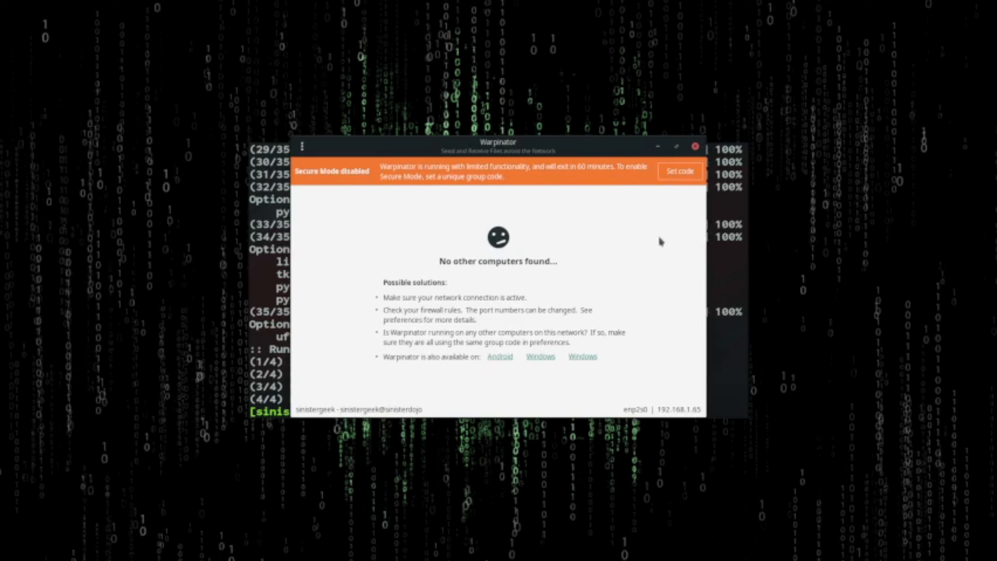
# - Switch the network interface to Wi-Fi wlp3s0, apply the change and close Preferences
pyautogui.click(680, 171)
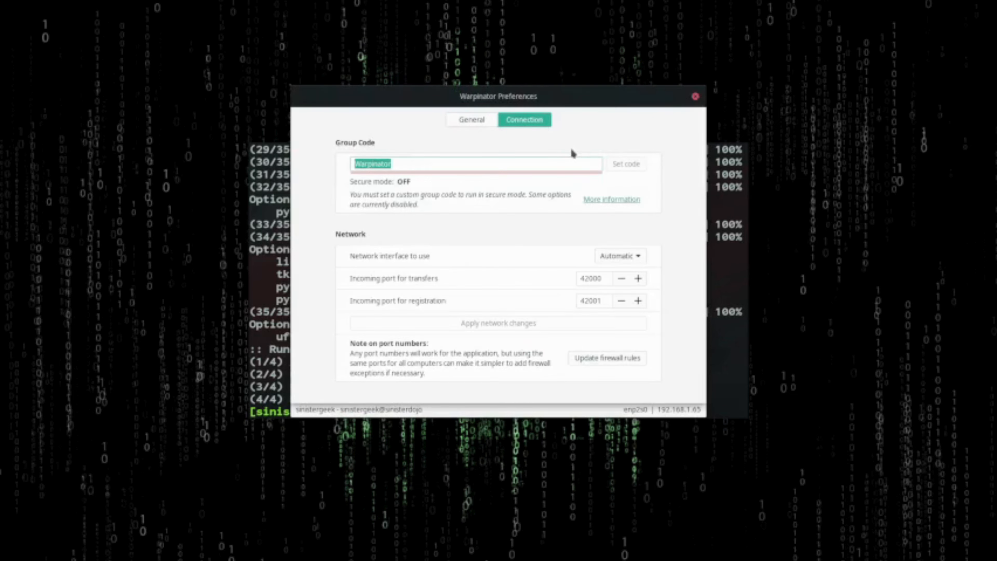
pyautogui.click(619, 255)
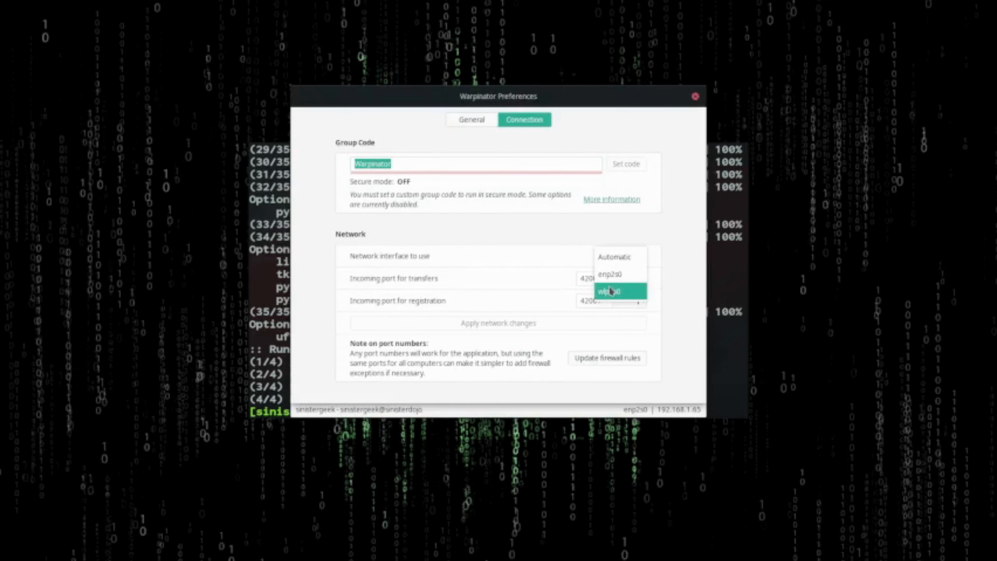
pyautogui.click(609, 291)
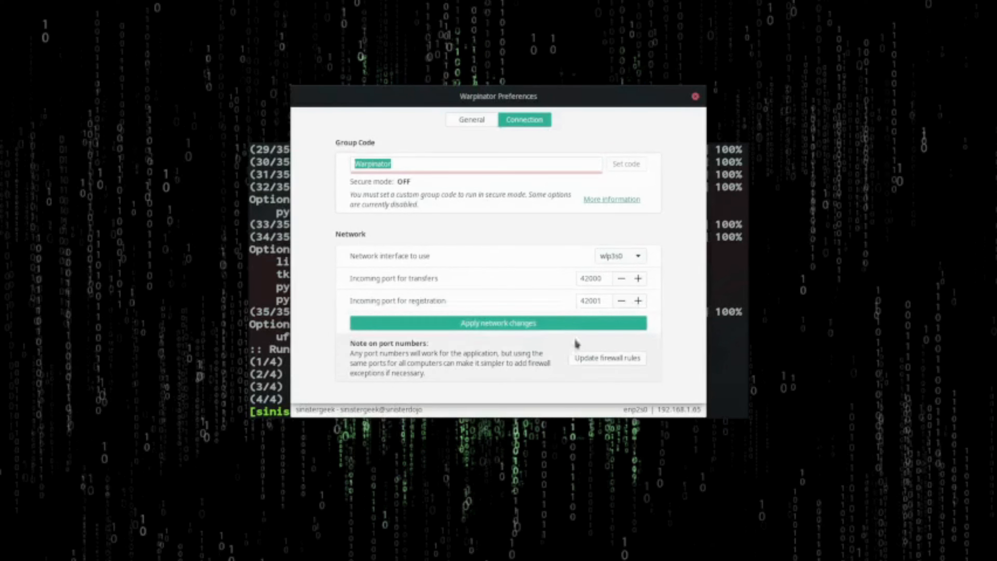
pyautogui.click(498, 323)
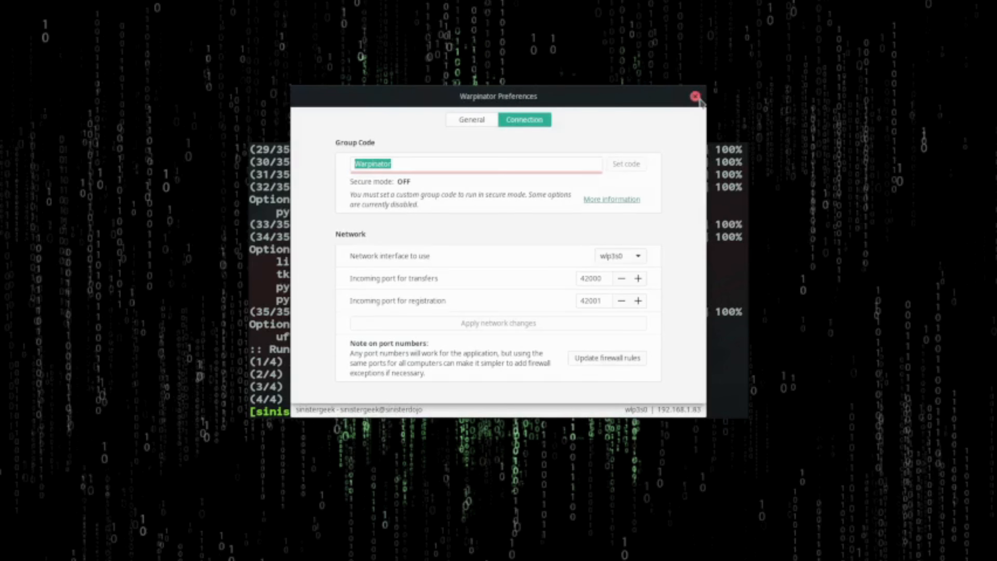
pyautogui.click(696, 96)
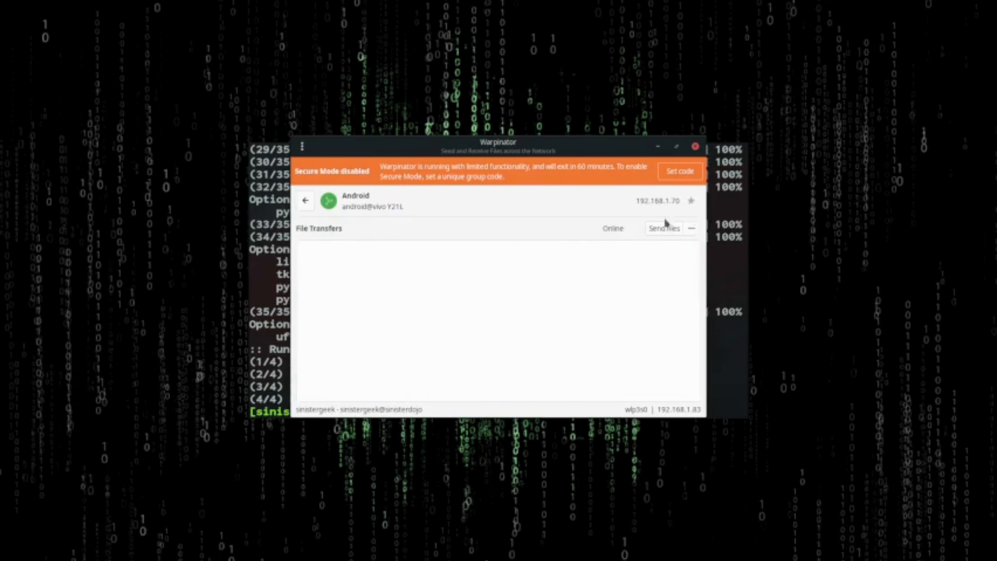
# - Send images.jpg from Recents to the Android phone
pyautogui.click(664, 227)
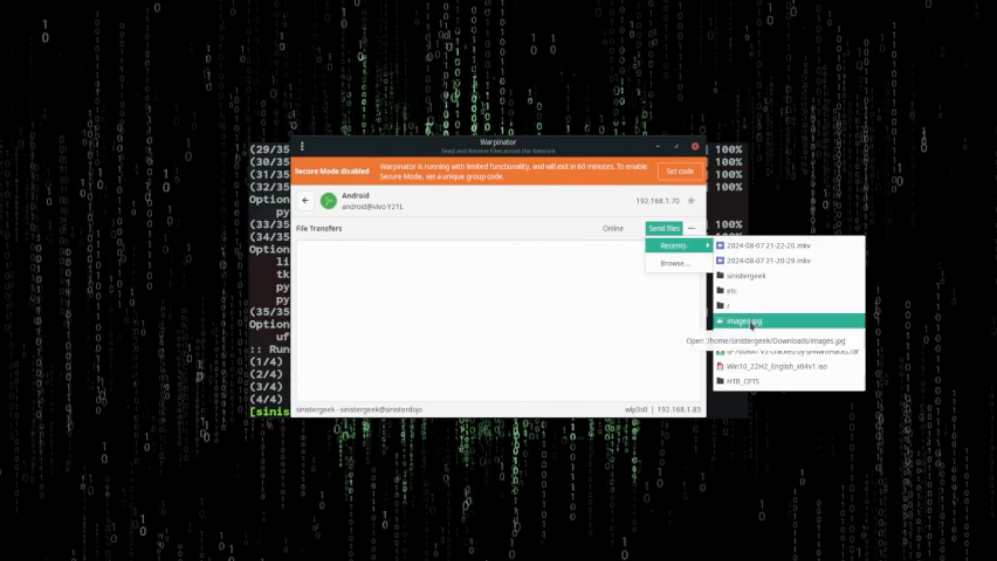
pyautogui.click(743, 321)
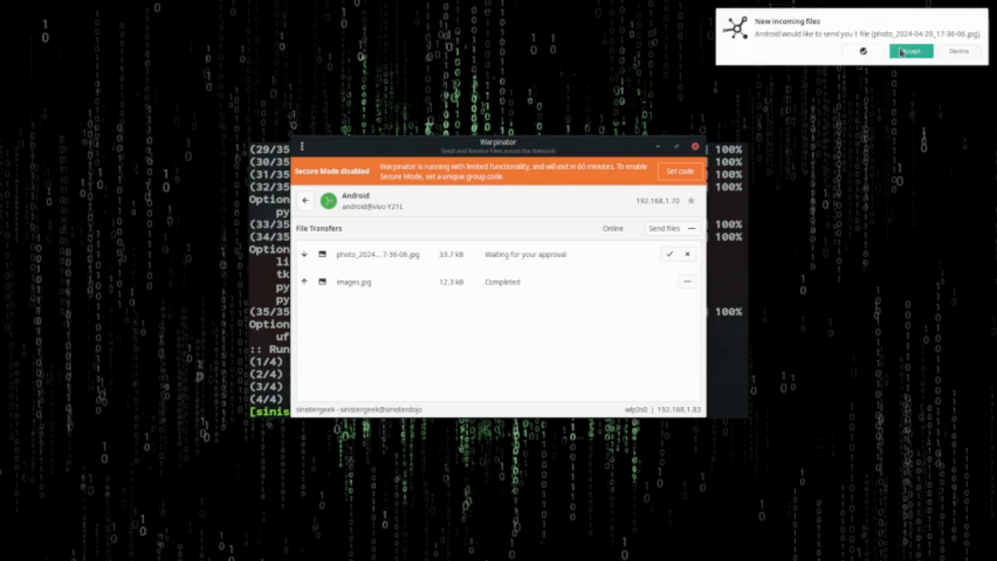
# - Accept the incoming photo from the phone and reveal it in its Desktop folder
pyautogui.click(910, 50)
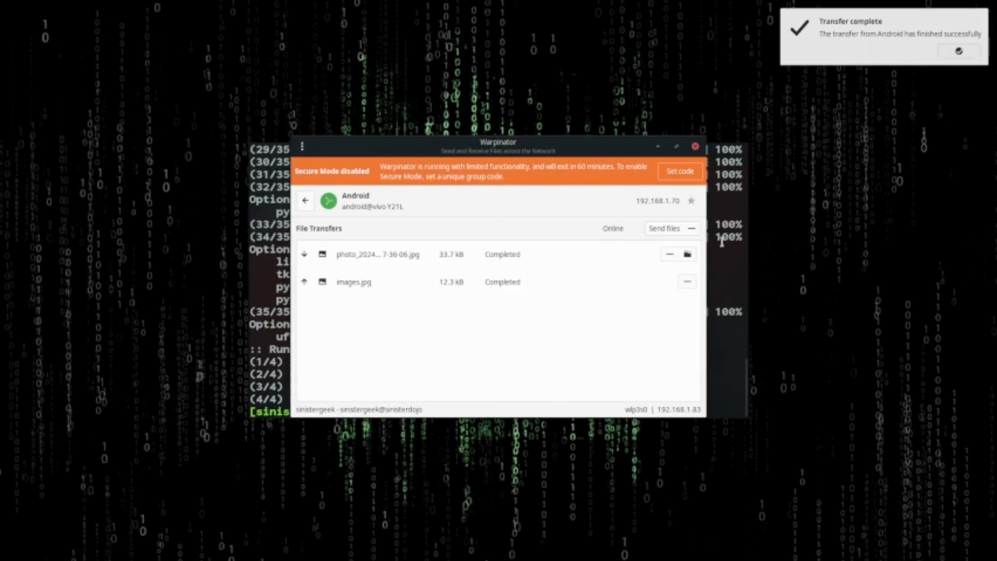
pyautogui.moveTo(677, 308)
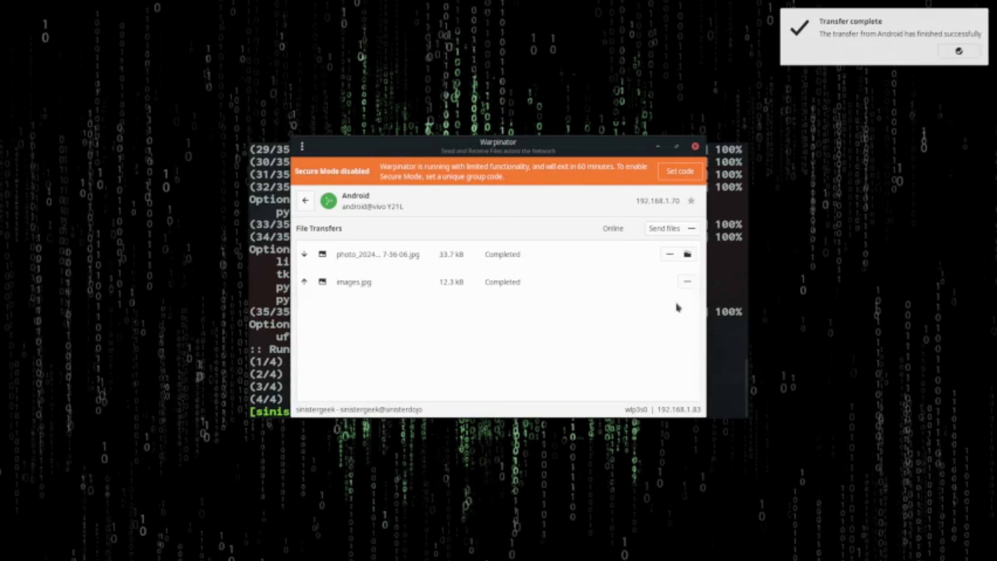
pyautogui.click(686, 254)
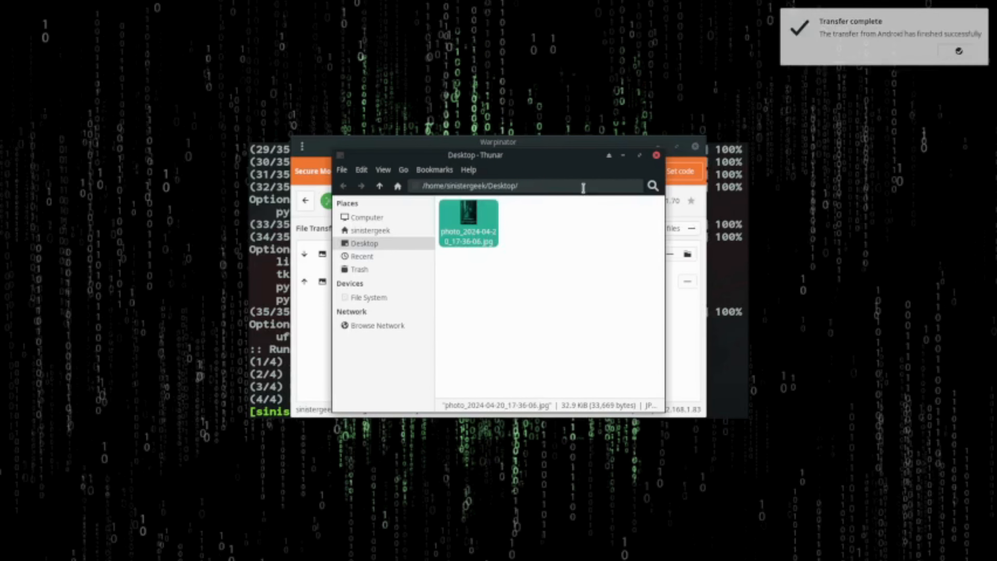
pyautogui.moveTo(572, 175)
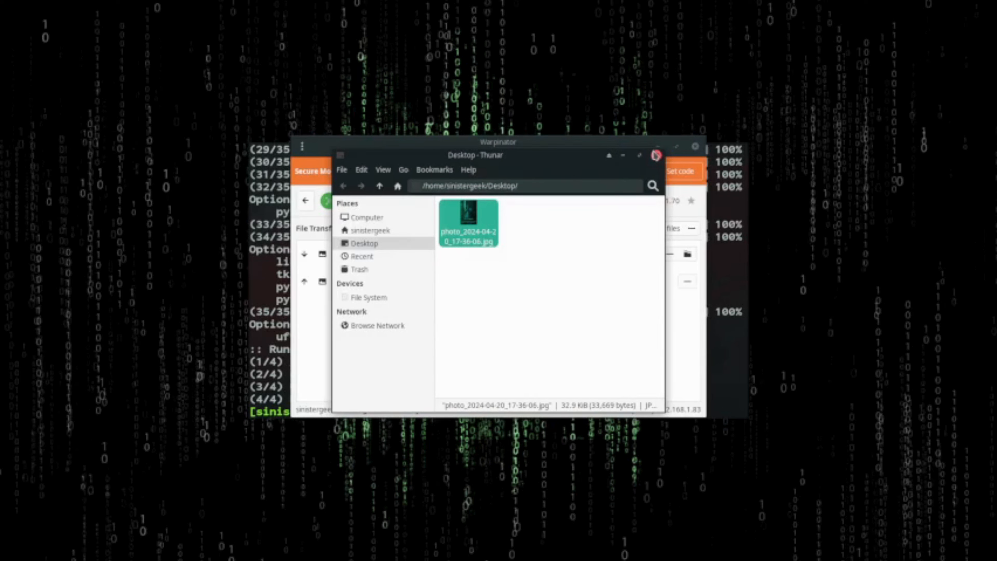
# - Close the Thunar Desktop window after viewing the received photo
pyautogui.click(657, 156)
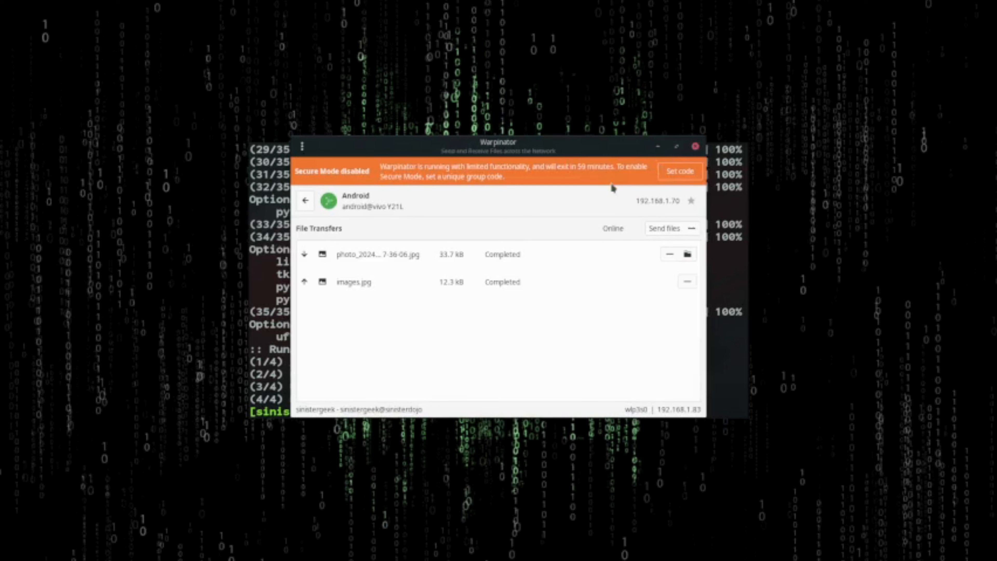
pyautogui.moveTo(621, 189)
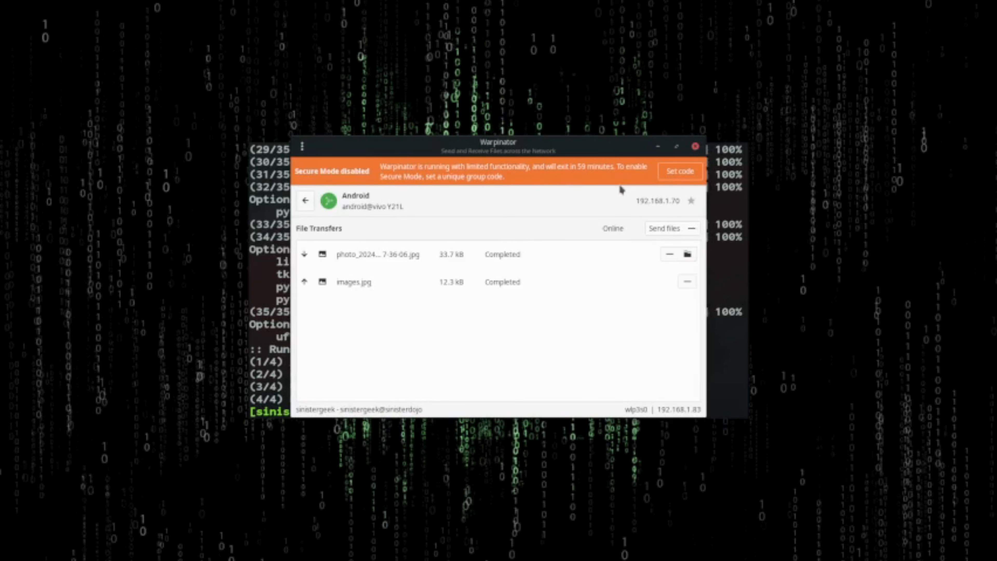